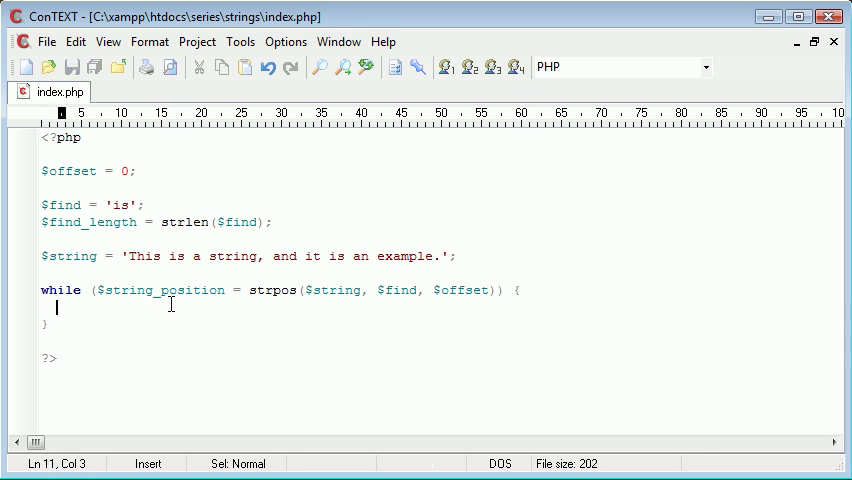
pyautogui.moveTo(264, 298)
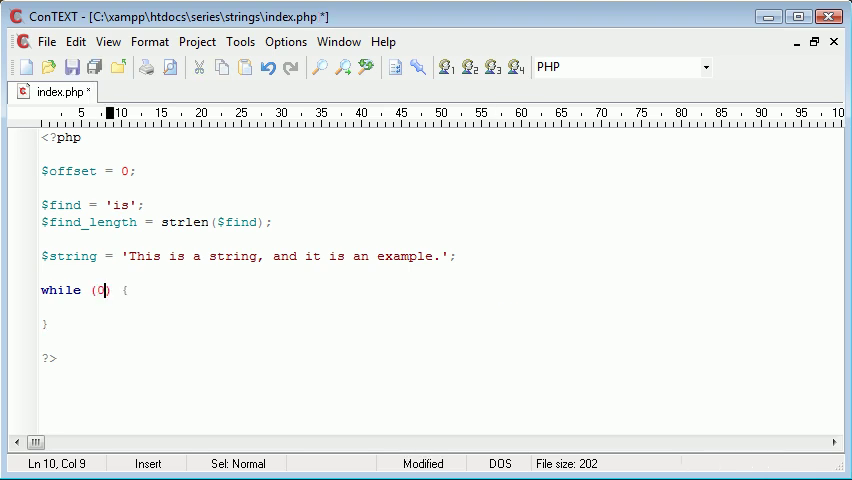
# Write while ($string_position = strpos($string, $find, $offset)) with echo $string_position.'<br>'; in its body
pyautogui.write('$string_position = strpos($string, $find, $offset)')
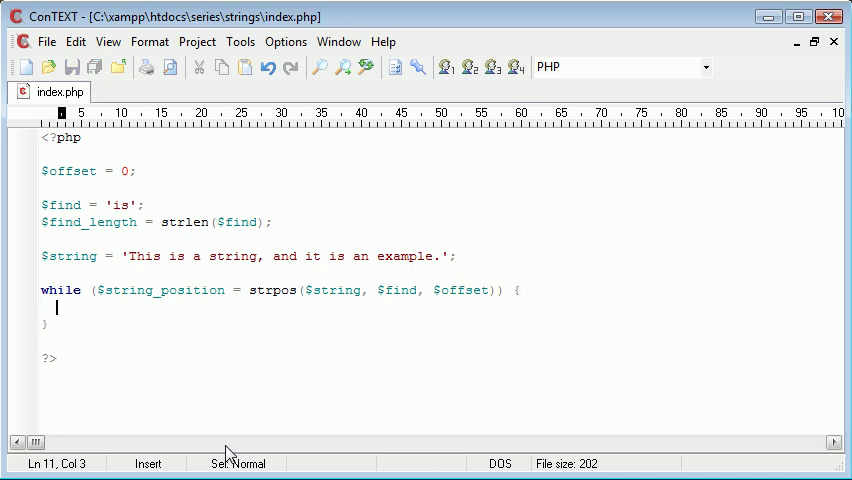
pyautogui.write('echo $stri')
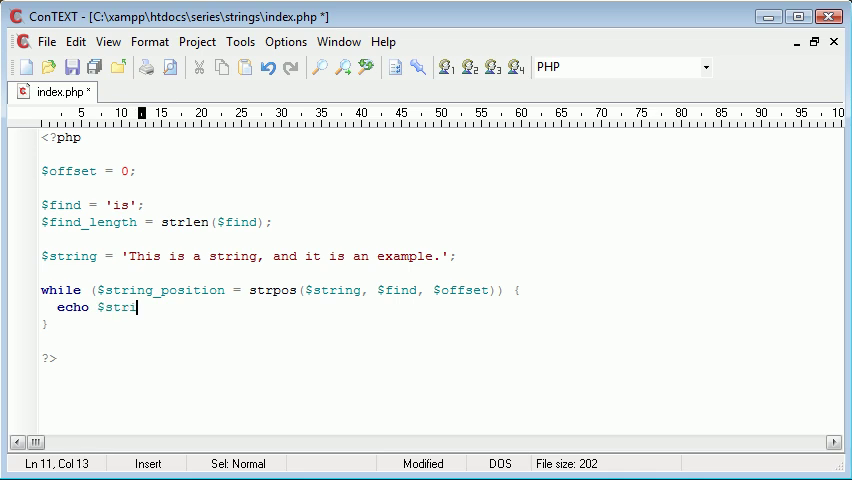
pyautogui.write('ng')
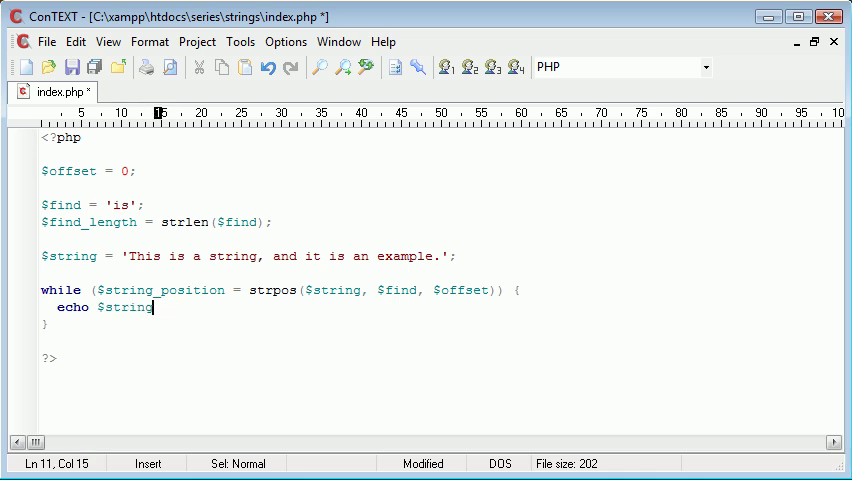
pyautogui.write('_position.')
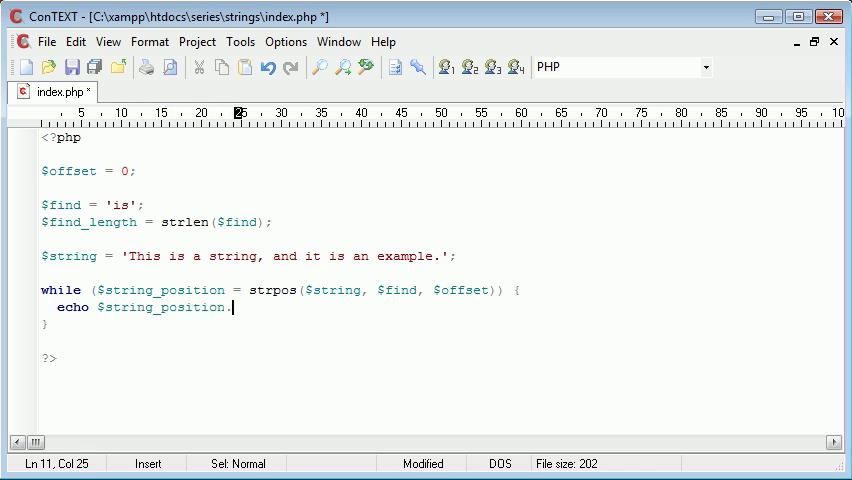
pyautogui.write("'<br>'")
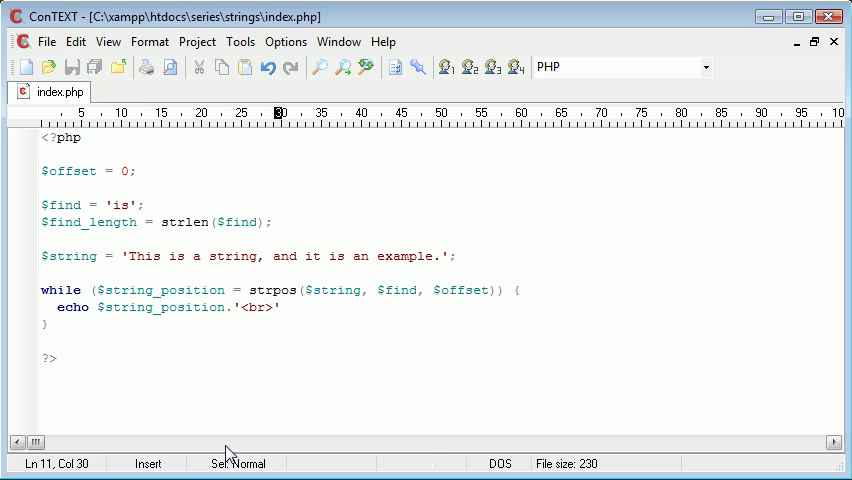
pyautogui.write(';')
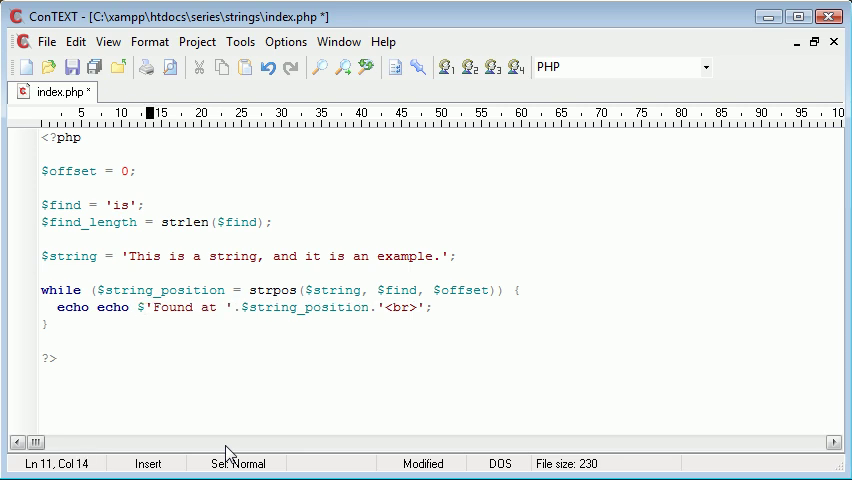
# Rewrite the echo as $find.' found at '.$string_position.'<br>'; and add a new line below it
pyautogui.write("$find.'")
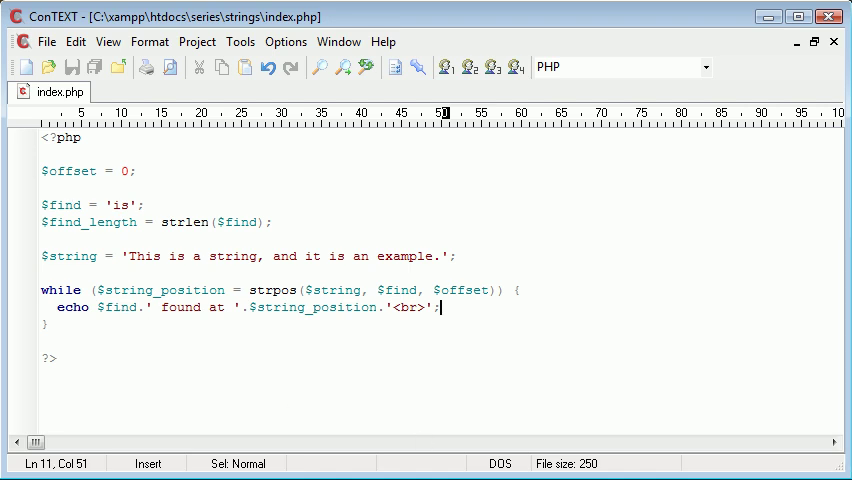
pyautogui.press('Enter')
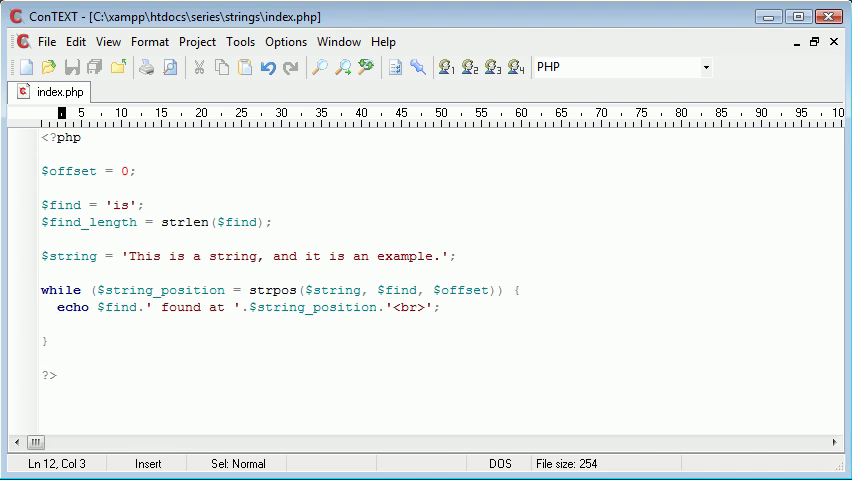
pyautogui.moveTo(184, 270)
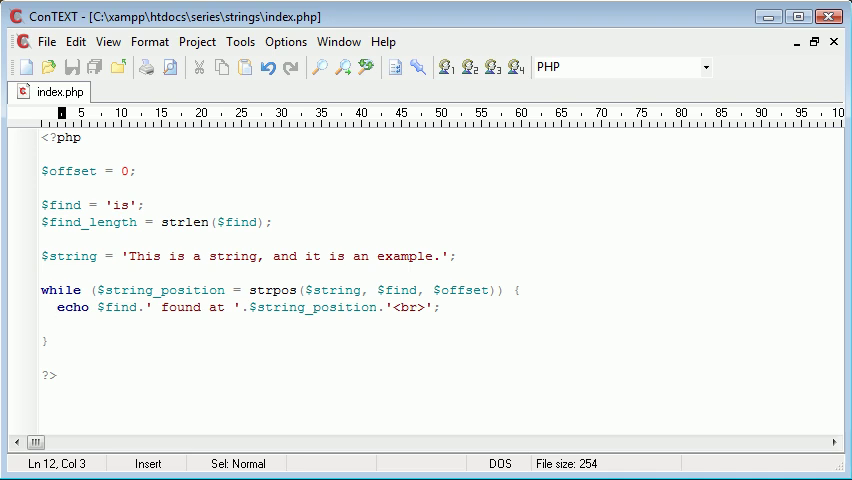
# Add $offset = $string_position + 2; inside the loop to advance past the found word
pyautogui.write('$offset = $s')
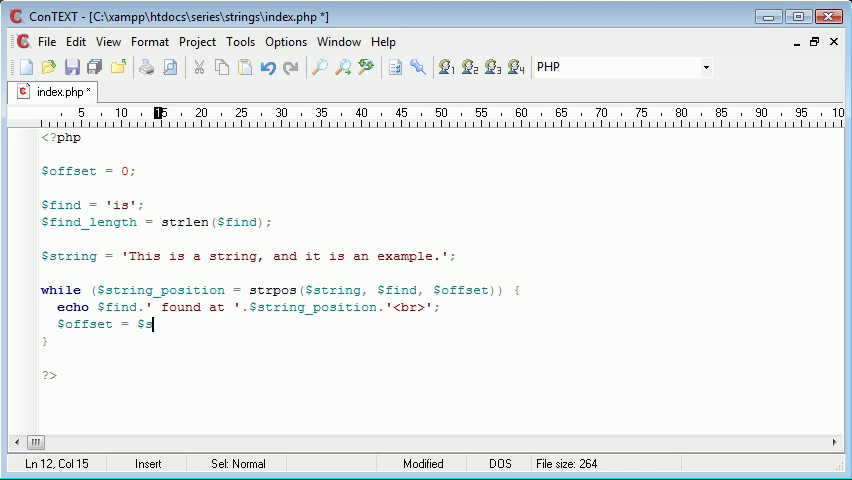
pyautogui.write('tring_position')
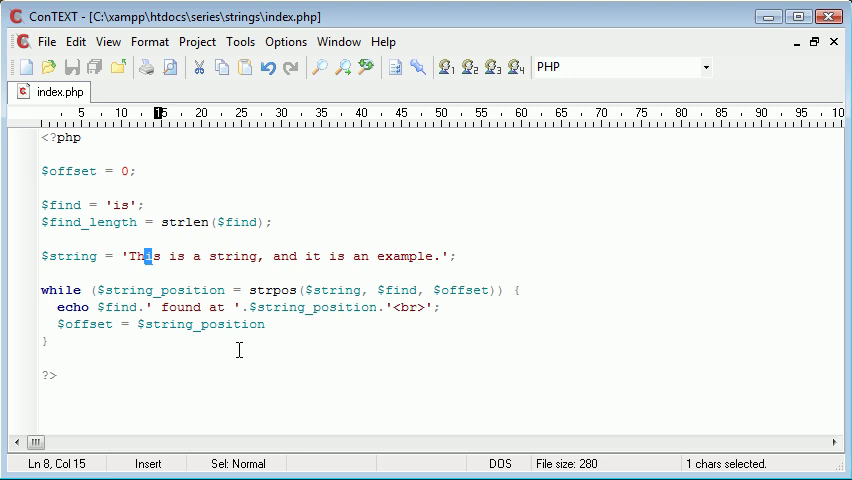
pyautogui.press('shift+Right')
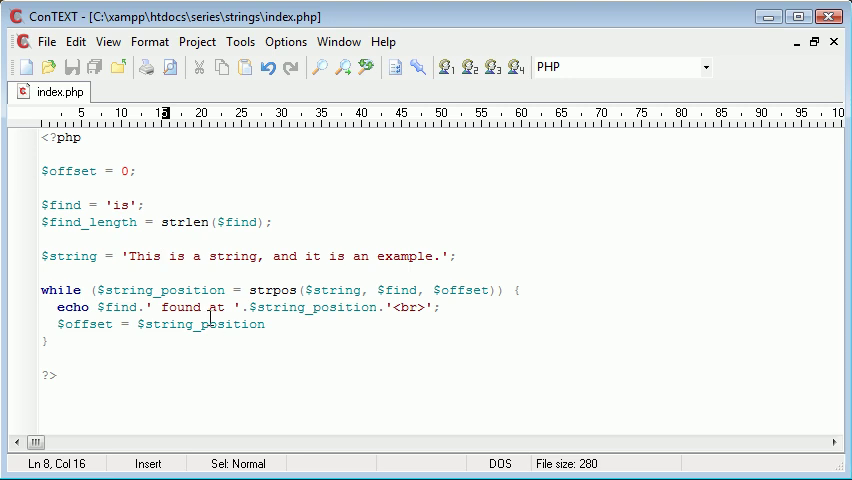
pyautogui.write('+ 2;')
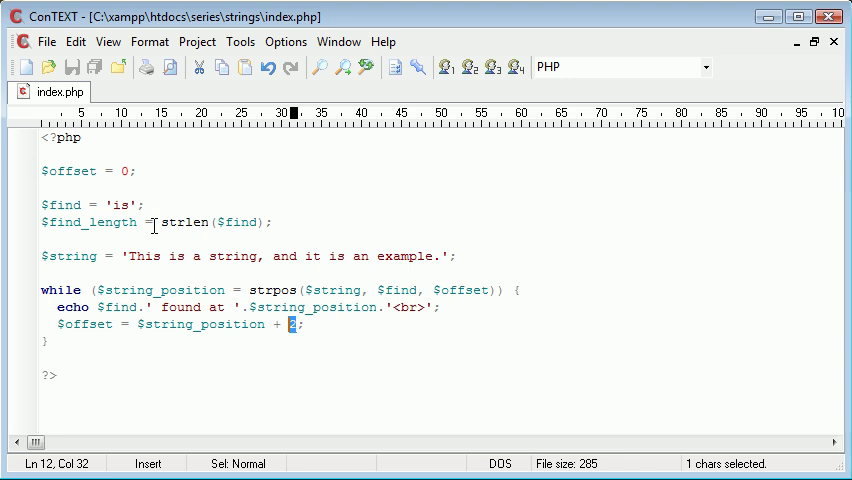
pyautogui.moveTo(262, 308)
pyautogui.write('$find_length')
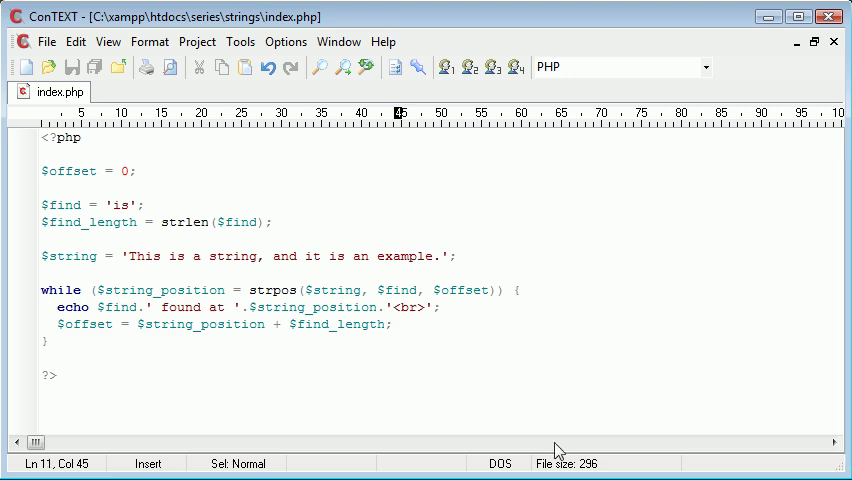
pyautogui.moveTo(420, 336)
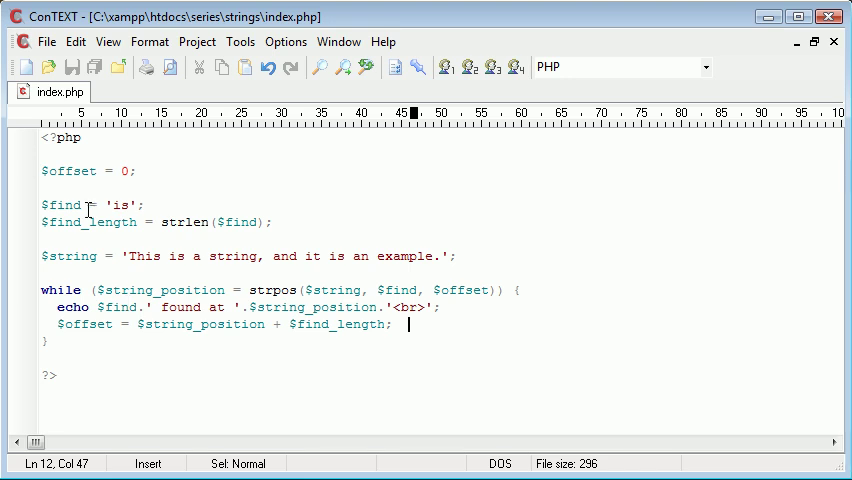
pyautogui.moveTo(296, 452)
pyautogui.write("'")
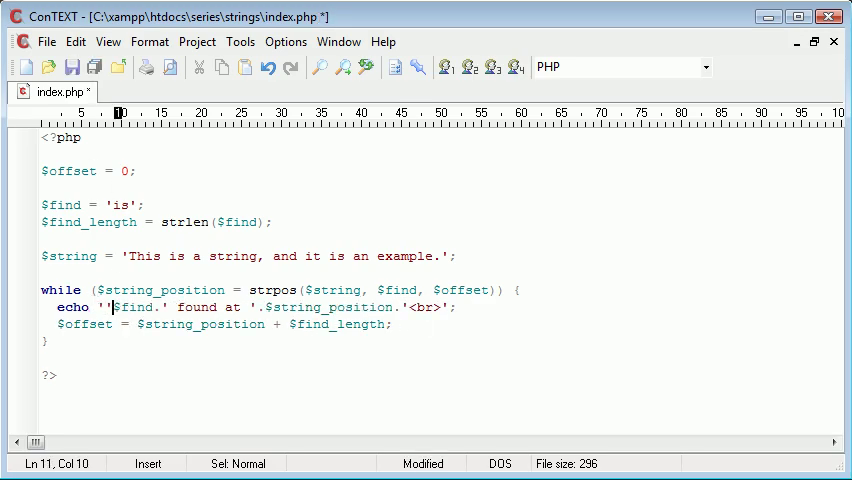
# Wrap $find in <strong></strong> tags in the echo line so the search word prints bold
pyautogui.write('<st')
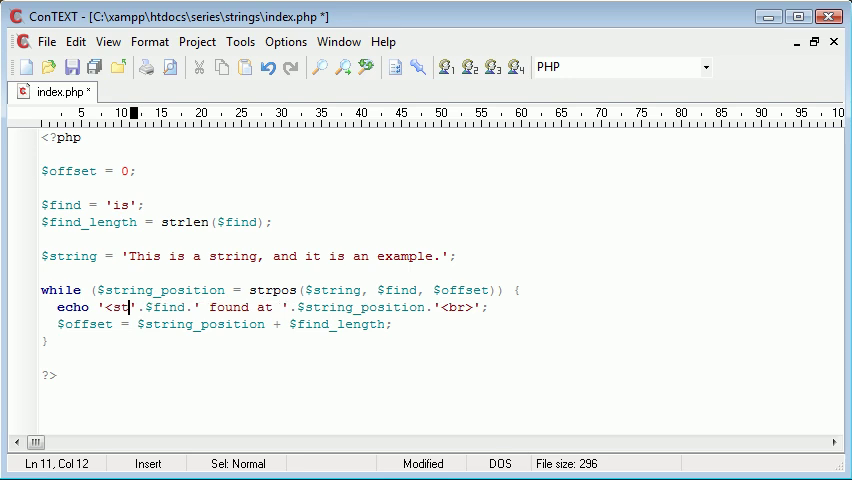
pyautogui.write('rong>')
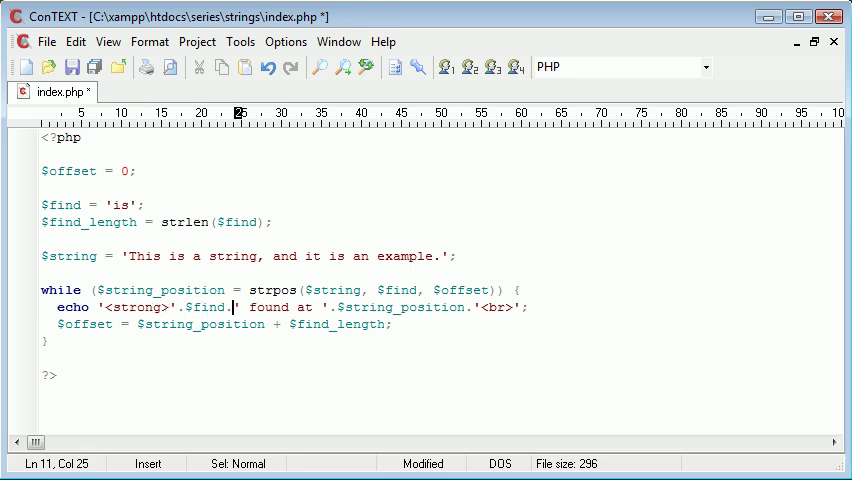
pyautogui.write('</strong>')
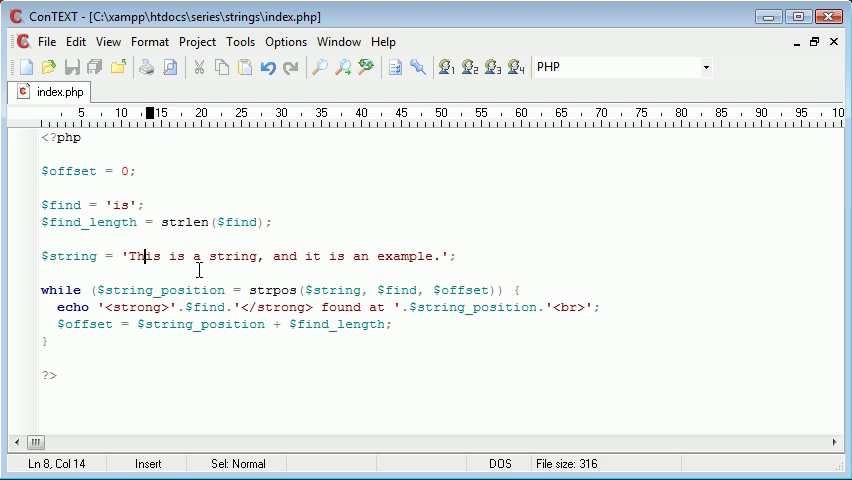
# Highlight the 'is' inside 'This' and before 'an' in the sentence to explain the matches
pyautogui.moveTo(138, 256); pyautogui.dragTo(156, 256)
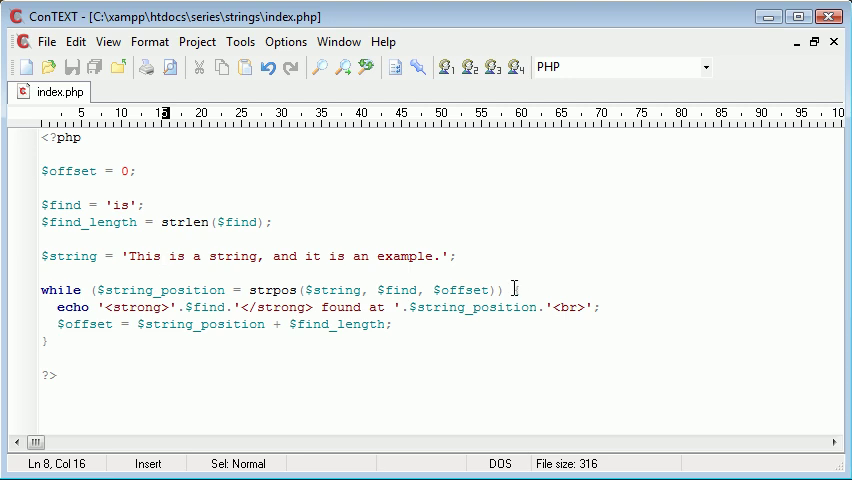
pyautogui.moveTo(164, 274)
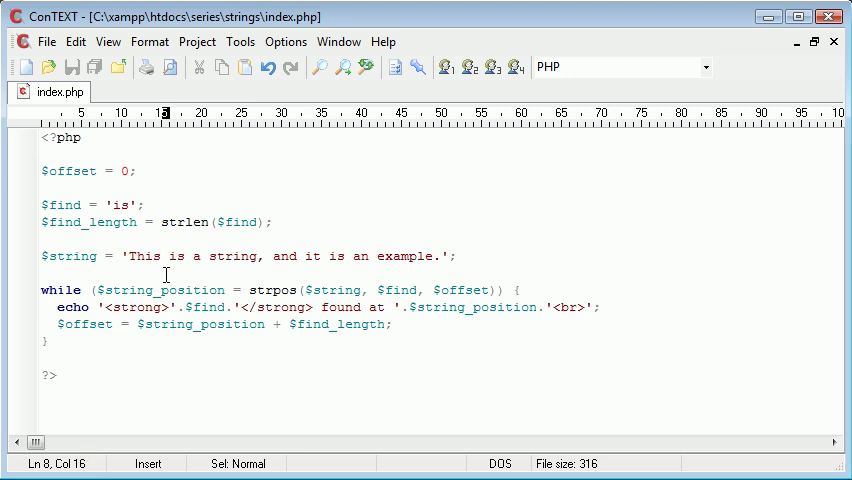
pyautogui.moveTo(164, 256)
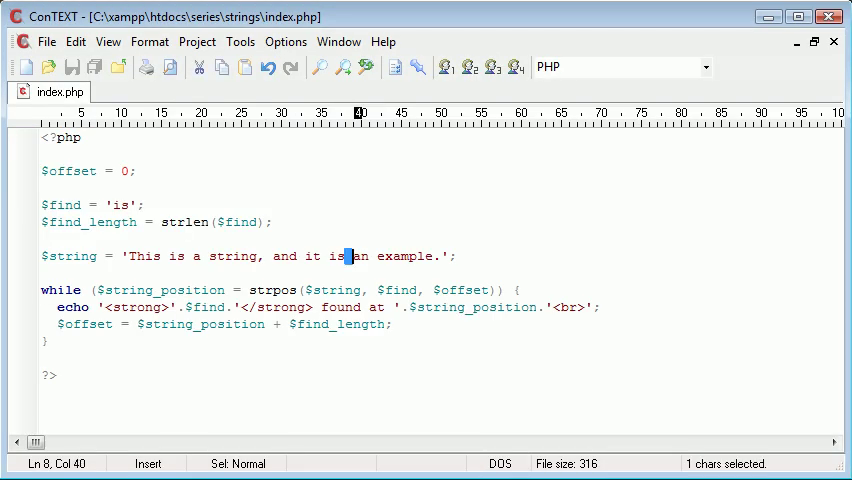
pyautogui.moveTo(348, 256); pyautogui.dragTo(436, 256)
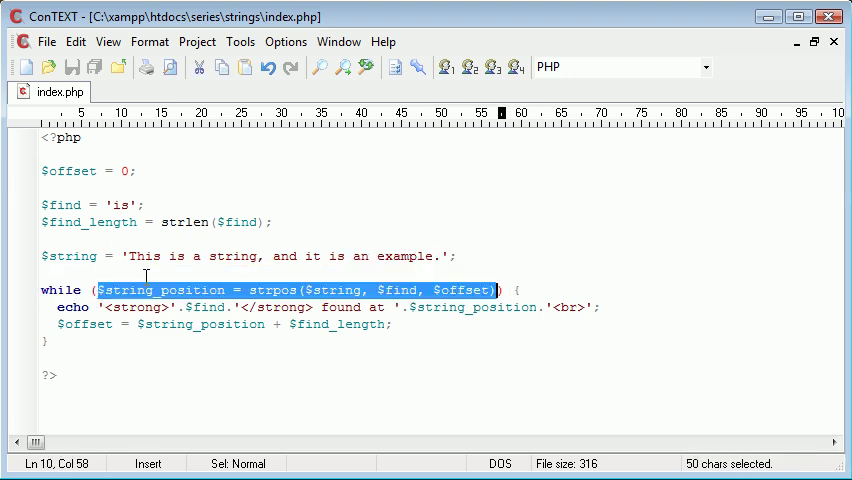
pyautogui.click(230, 290)
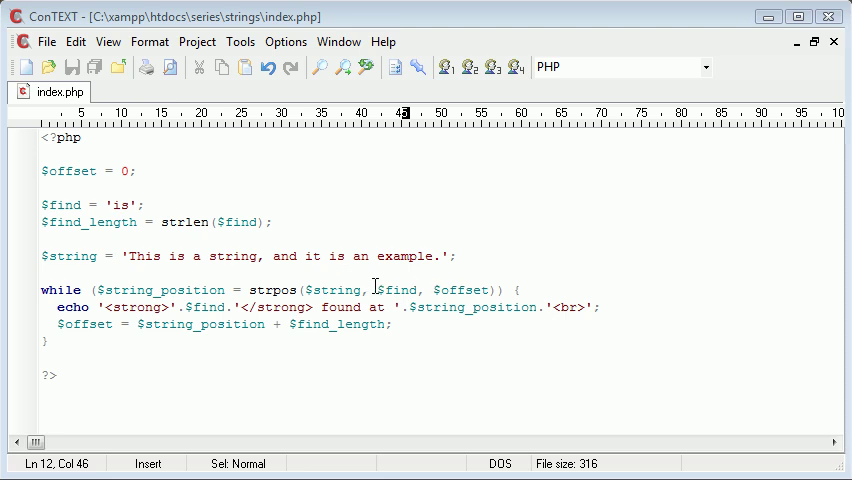
# Change the $find search word from 'is' to 'string' and highlight it in the sentence
pyautogui.doubleClick(398, 288)
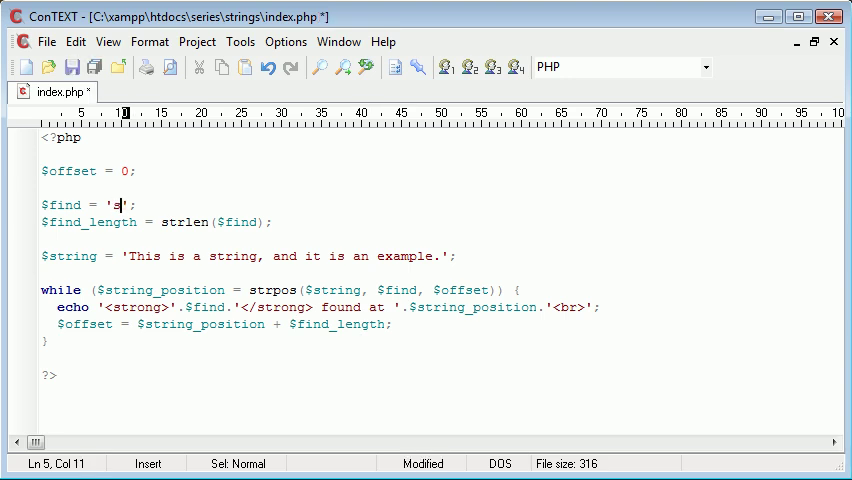
pyautogui.write('tring')
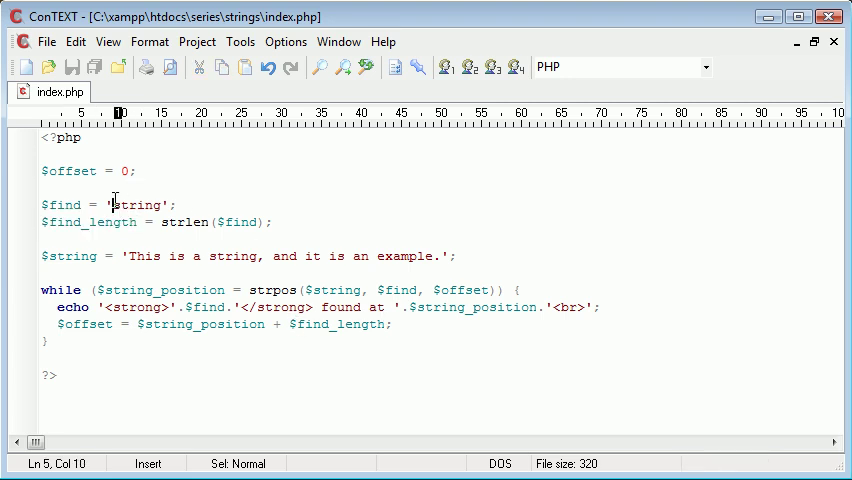
pyautogui.moveTo(112, 204); pyautogui.dragTo(140, 204)
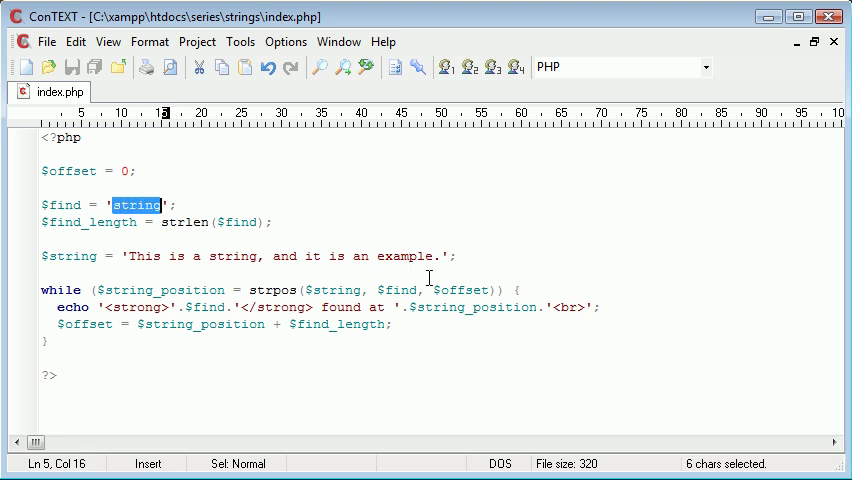
pyautogui.doubleClick(396, 288)
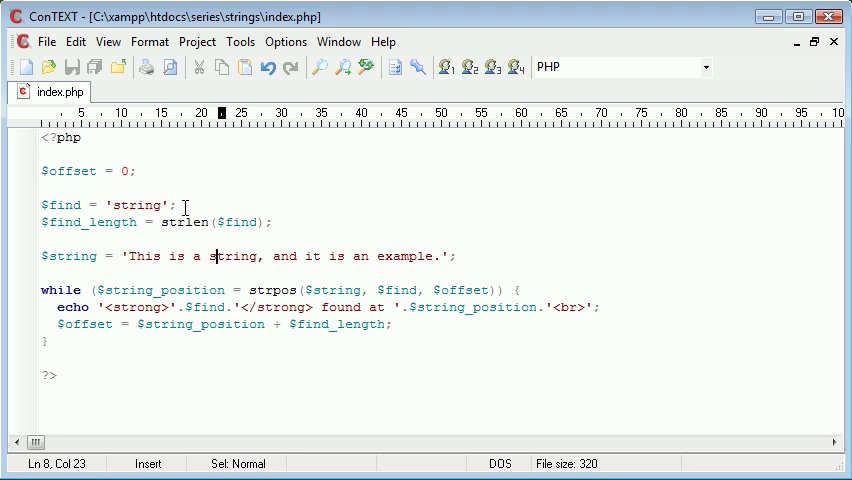
pyautogui.write('he')
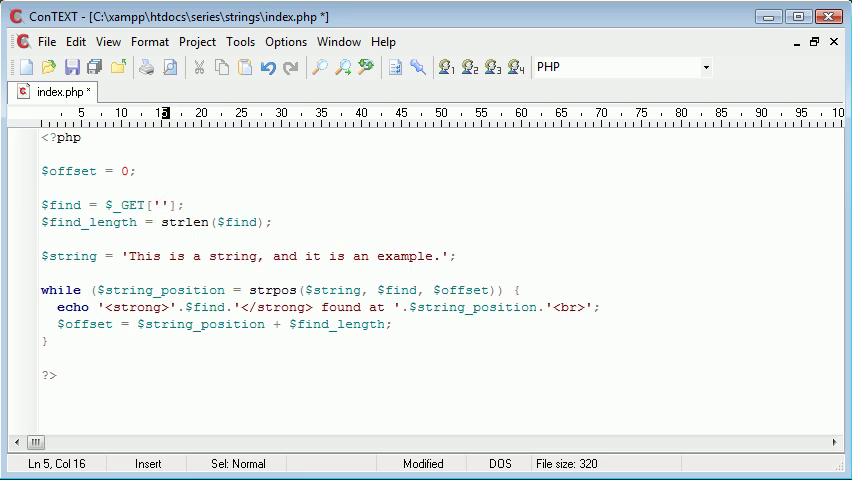
pyautogui.write('tofind')
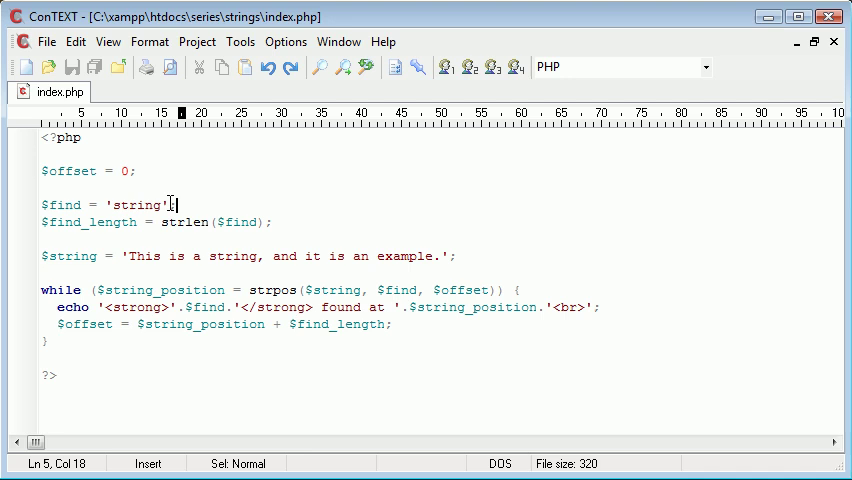
pyautogui.moveTo(404, 472)
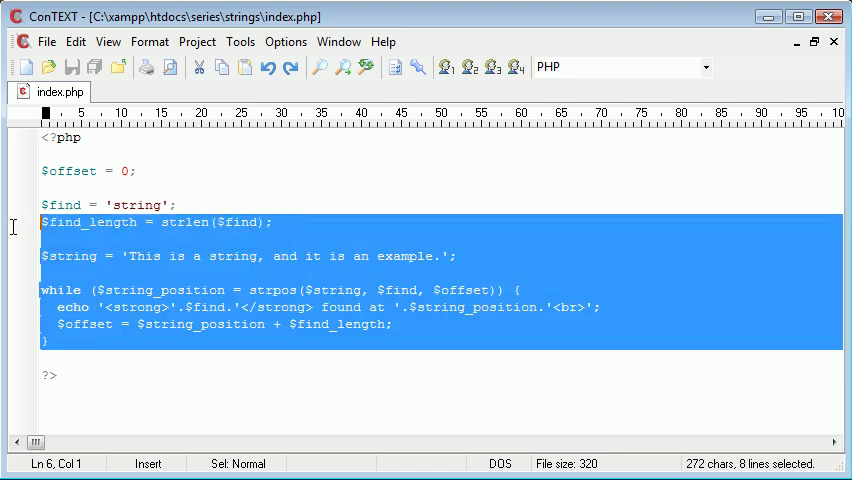
pyautogui.doubleClick(136, 204)
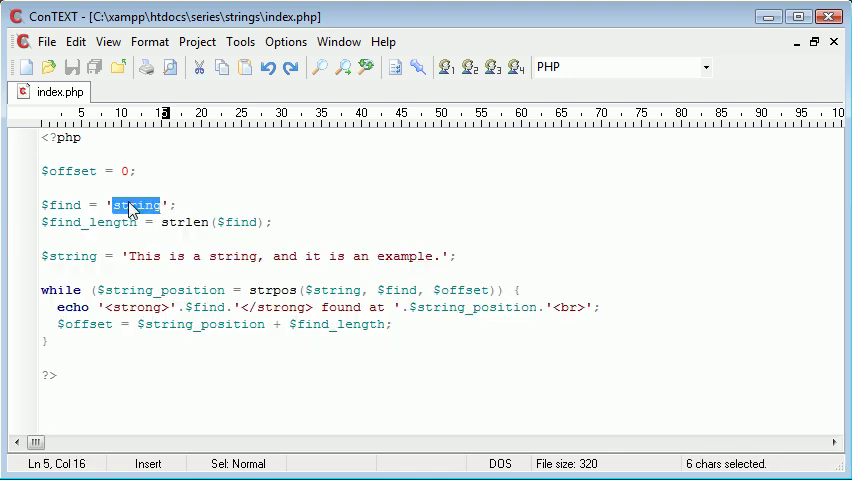